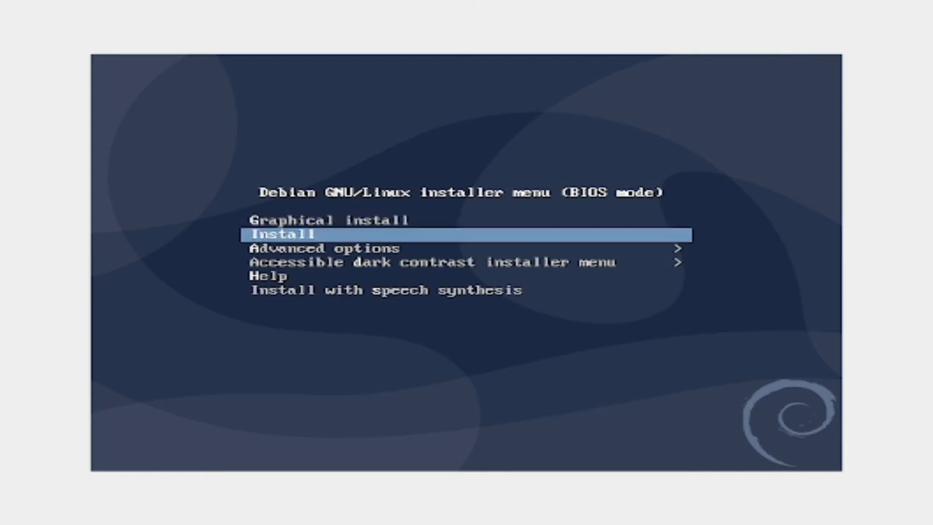
# Start the text-mode install with English, United States location and a chosen keyboard layout.
pyautogui.press('Down')
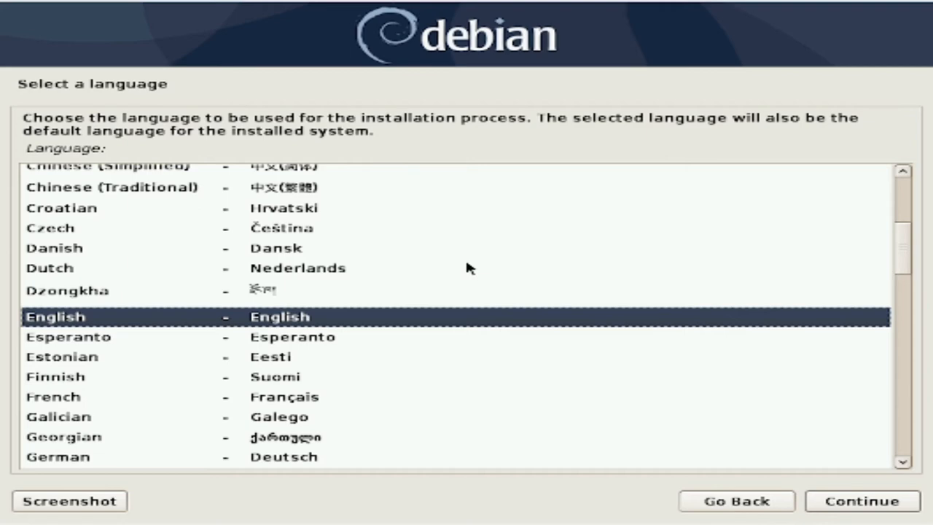
pyautogui.moveTo(255, 321)
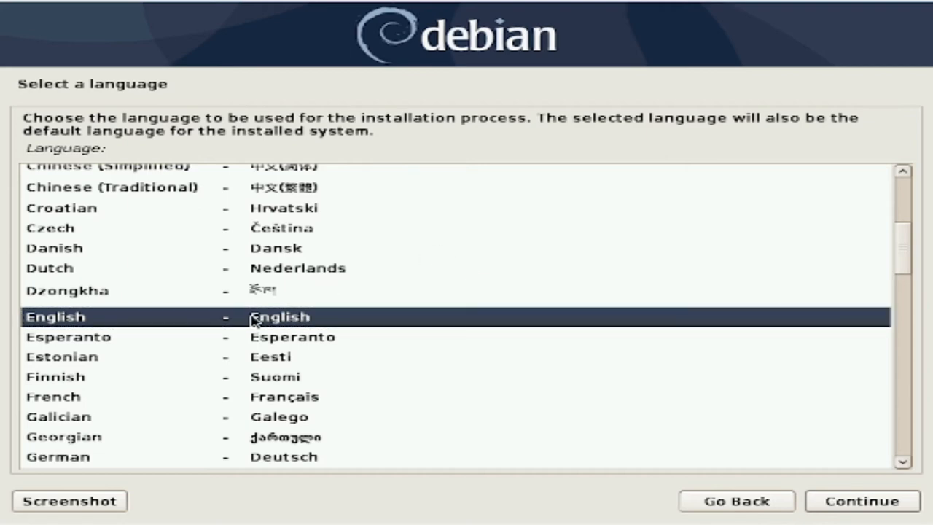
pyautogui.click(861, 501)
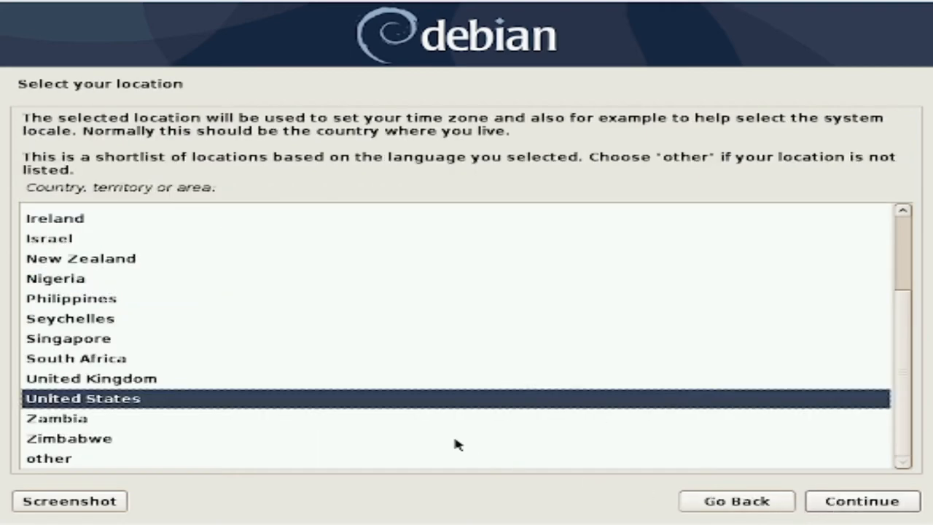
pyautogui.click(861, 501)
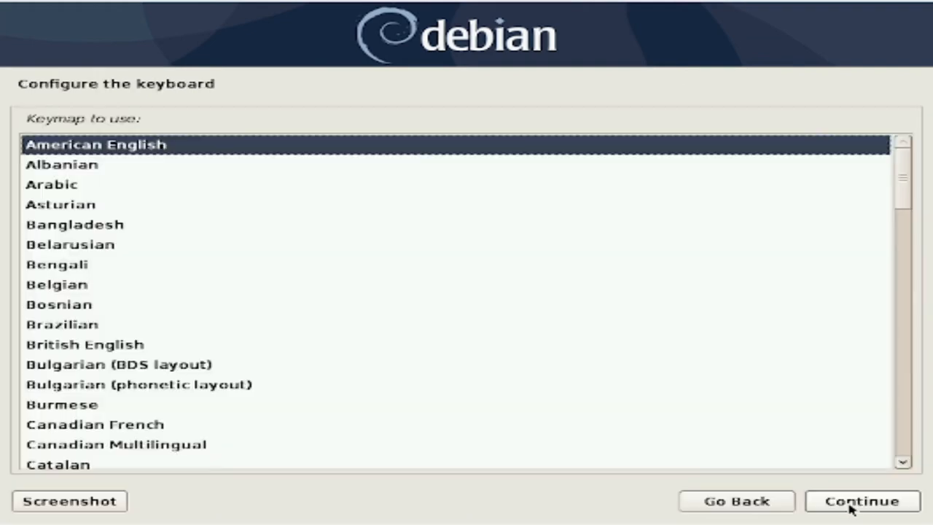
pyautogui.click(328, 164)
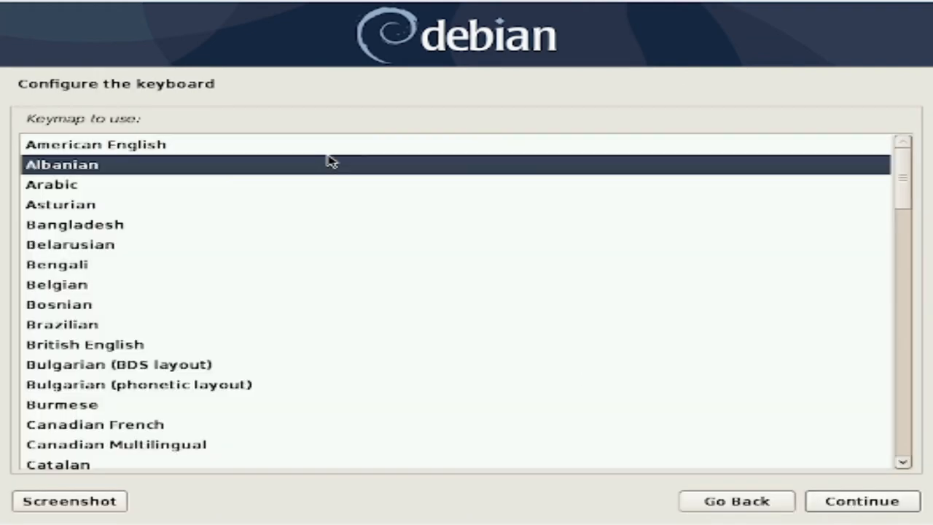
pyautogui.click(861, 500)
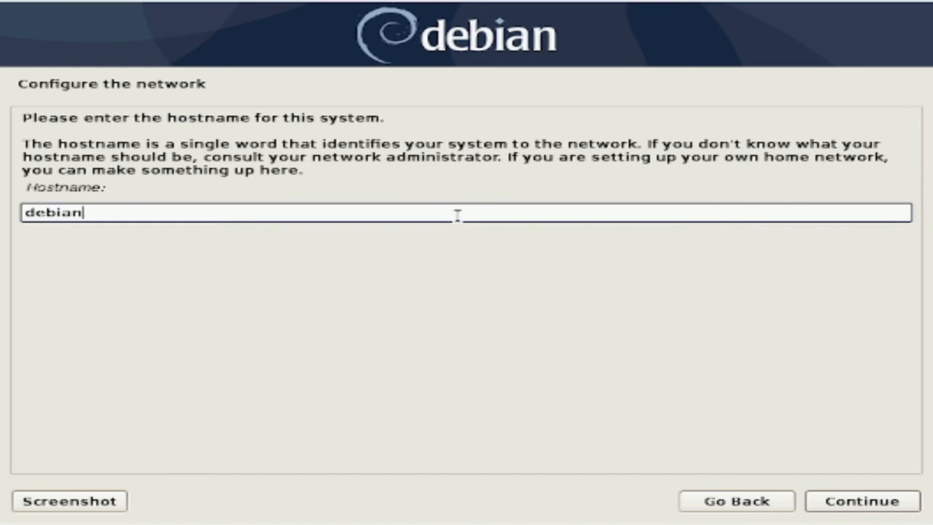
# Set the hostname to debian-demo and leave the domain name empty.
pyautogui.write('-demo')
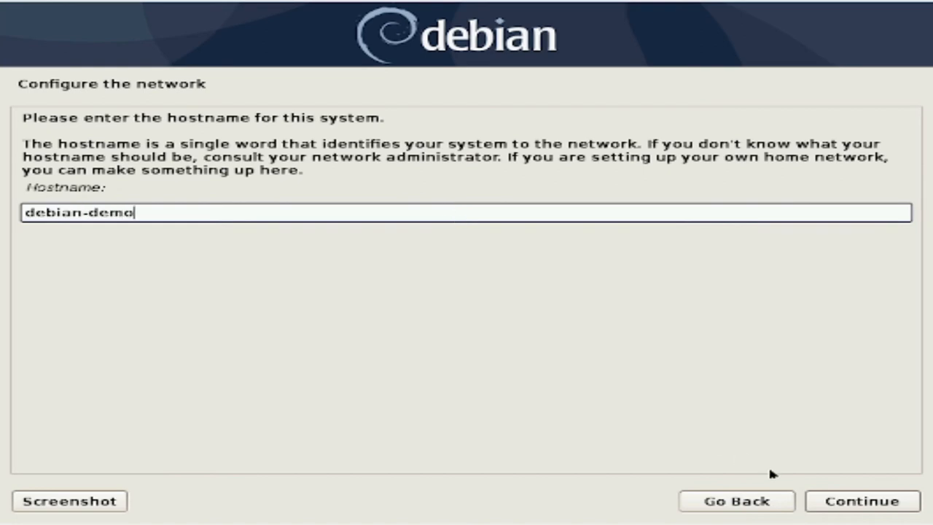
pyautogui.click(861, 501)
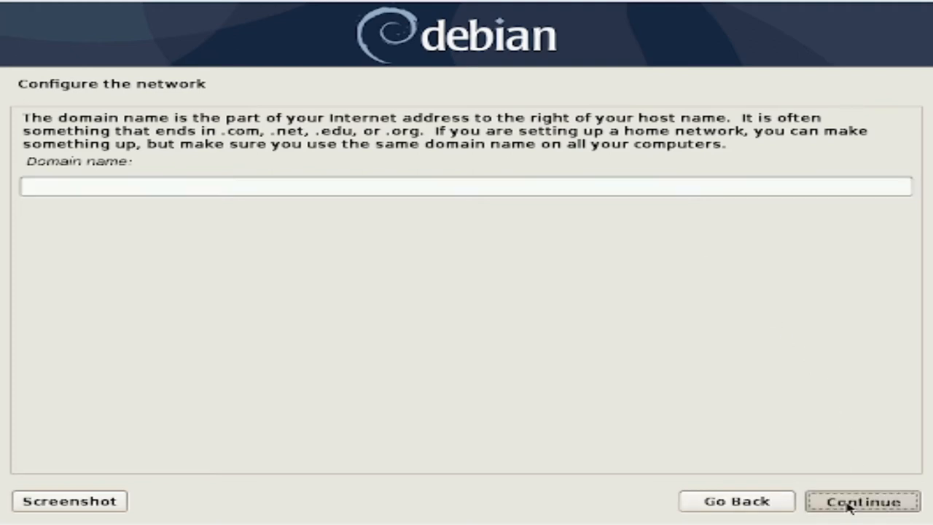
pyautogui.click(861, 501)
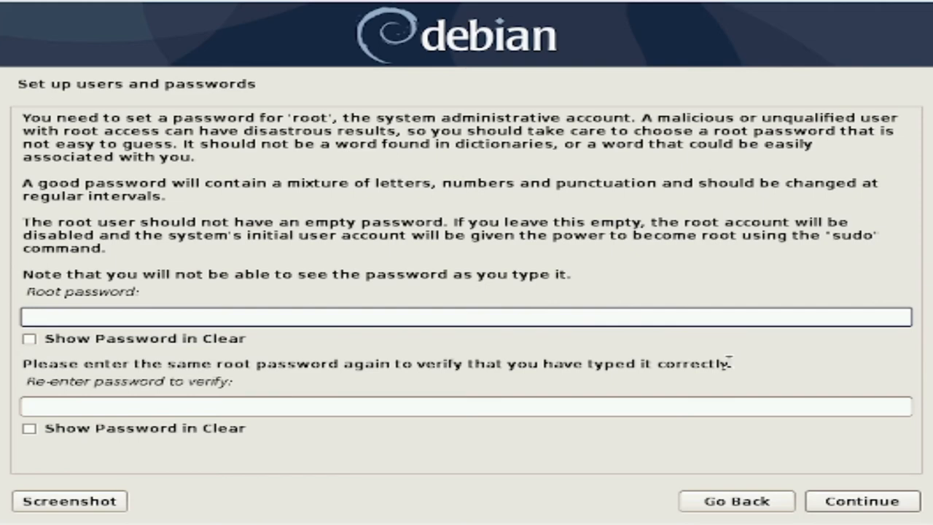
# Leave the root password blank after toggling its plain-text display on and off.
pyautogui.click(30, 338)
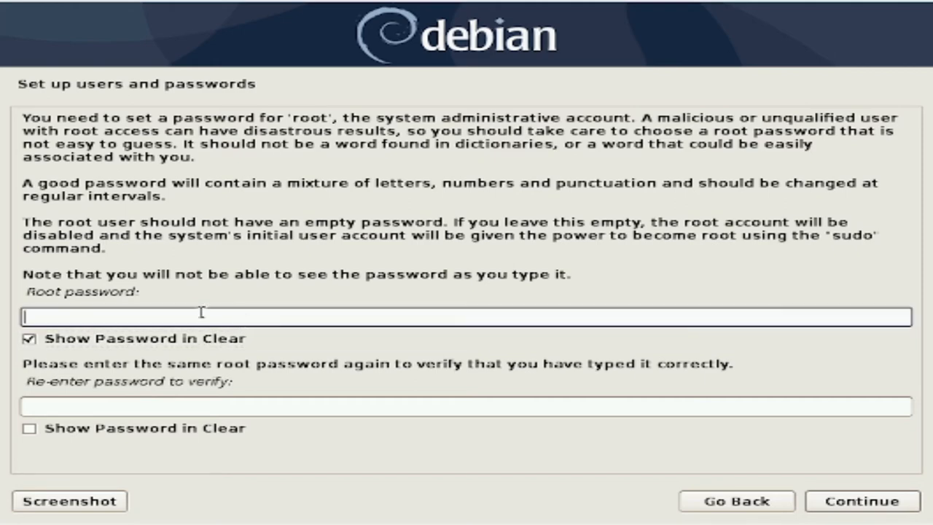
pyautogui.click(29, 339)
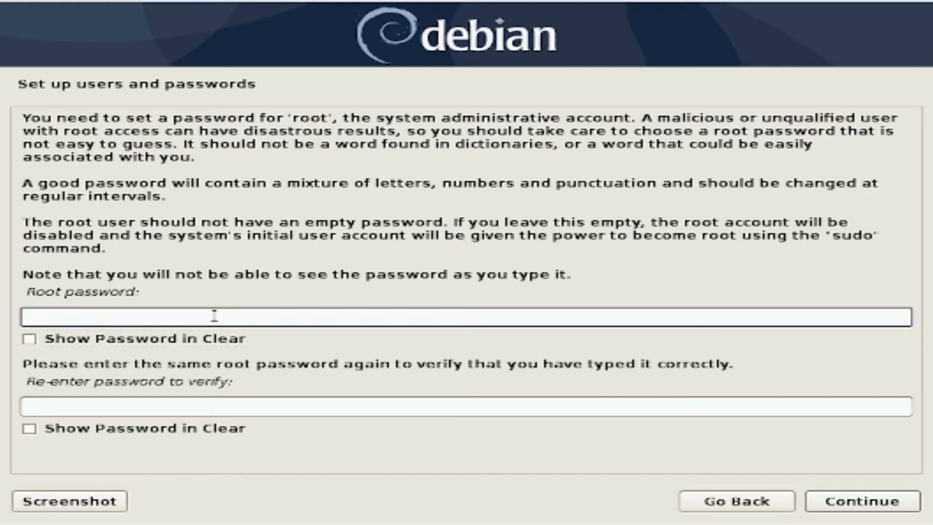
pyautogui.click(862, 501)
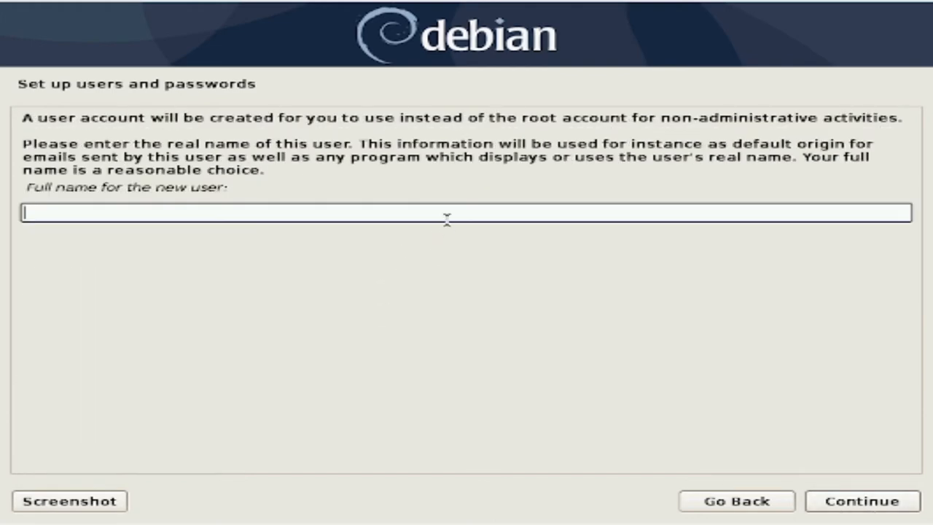
pyautogui.write('debia')
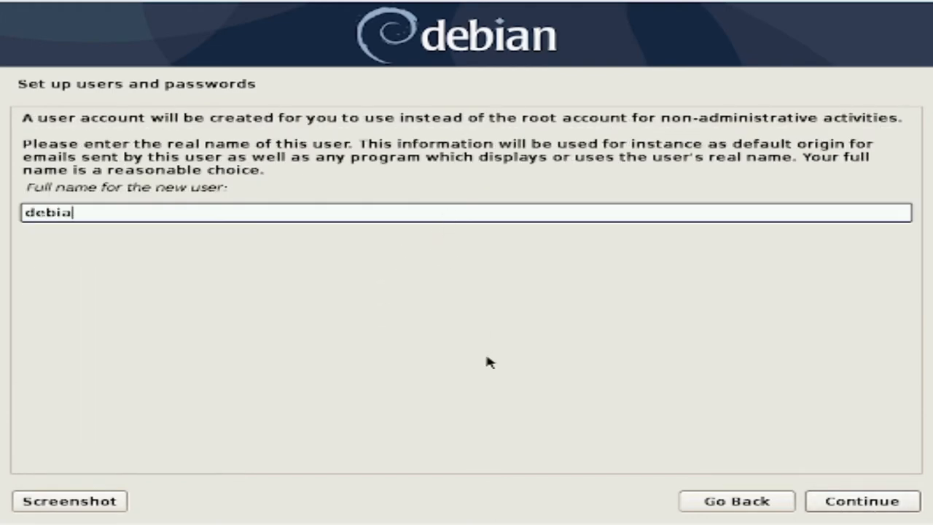
pyautogui.click(862, 501)
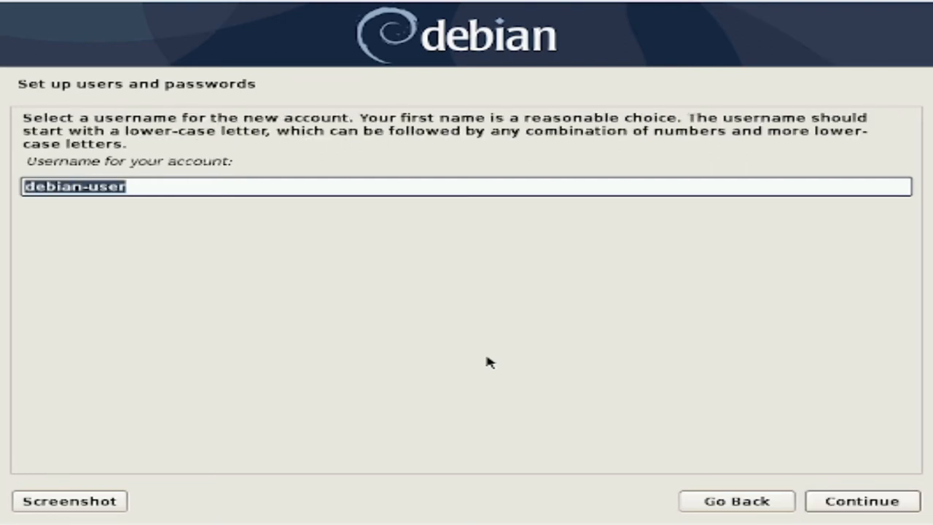
pyautogui.click(861, 501)
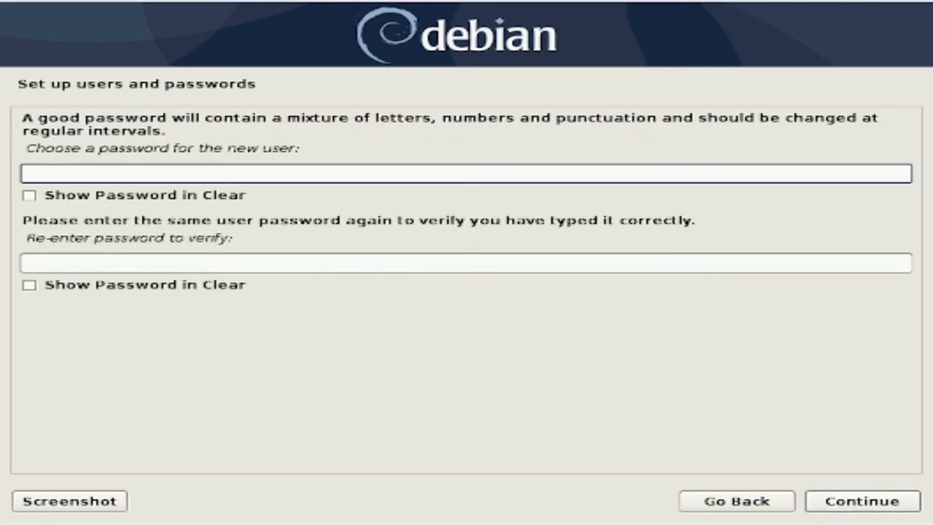
pyautogui.write('••')
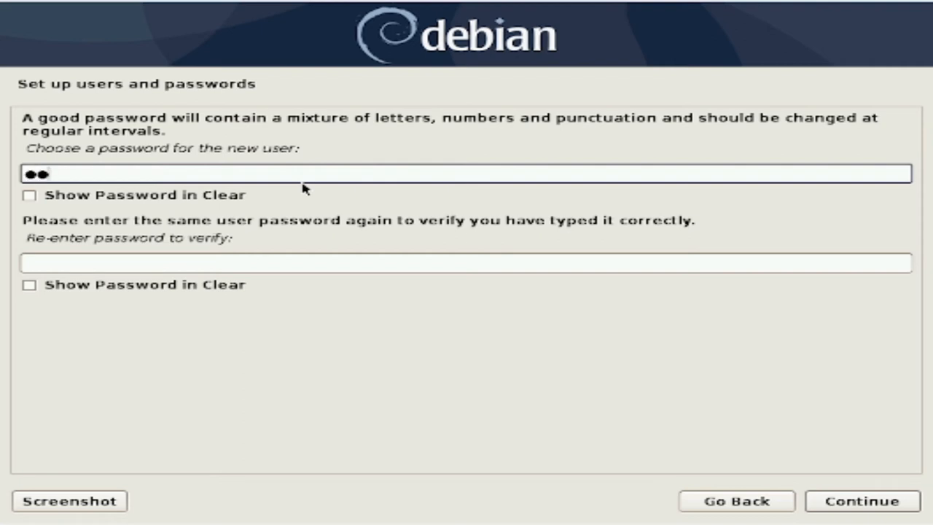
pyautogui.write('password')
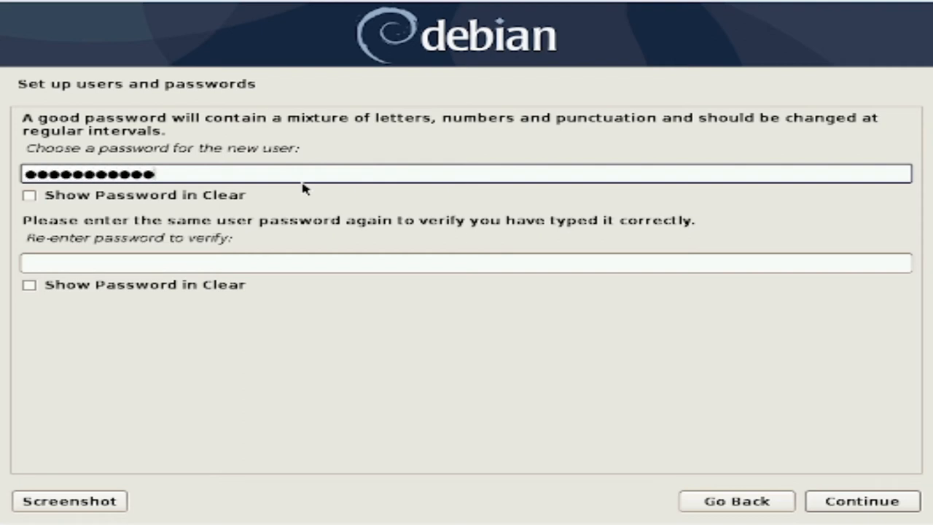
pyautogui.click(466, 263)
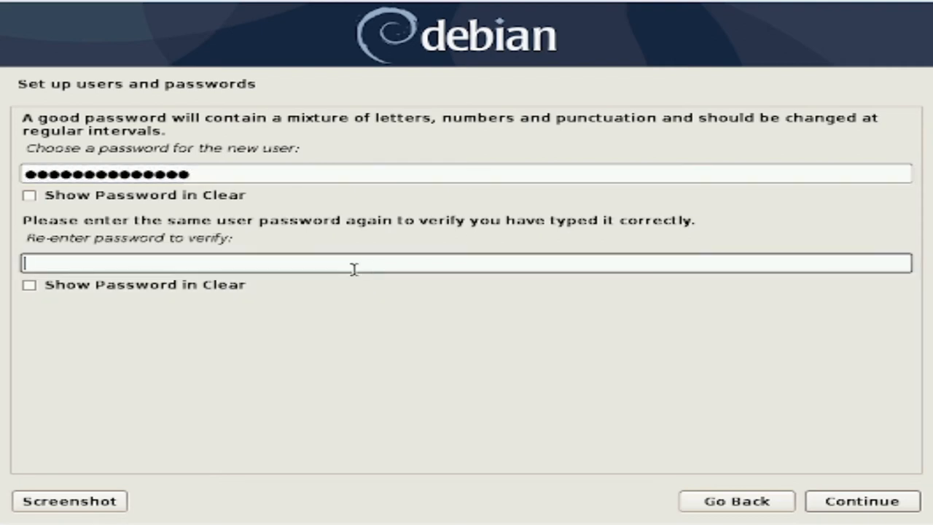
pyautogui.write('password')
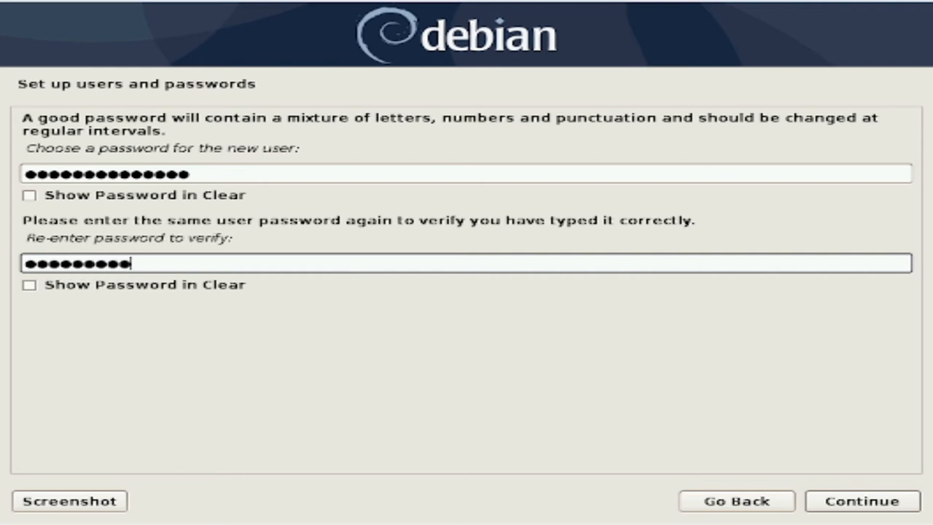
pyautogui.click(862, 500)
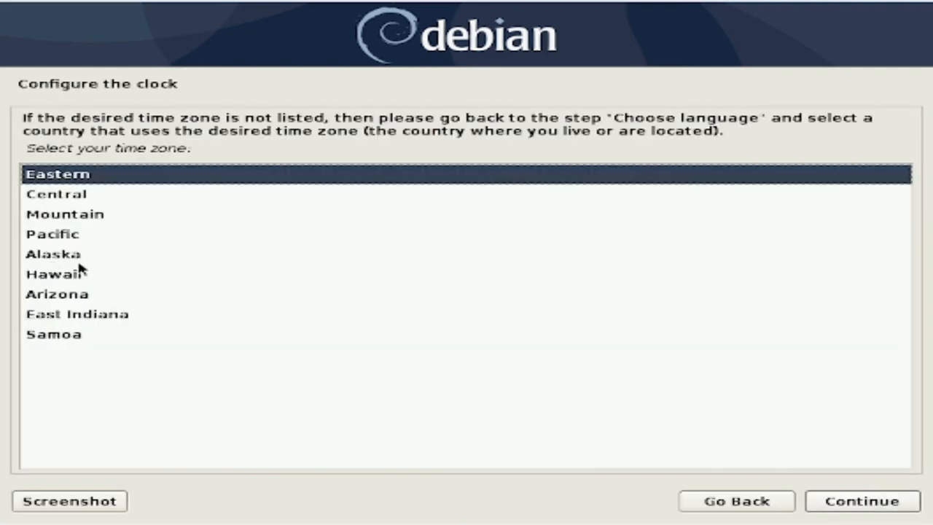
# Choose Eastern time and guided whole-disk partitioning of the 8.6 GB disk, one partition.
pyautogui.click(862, 501)
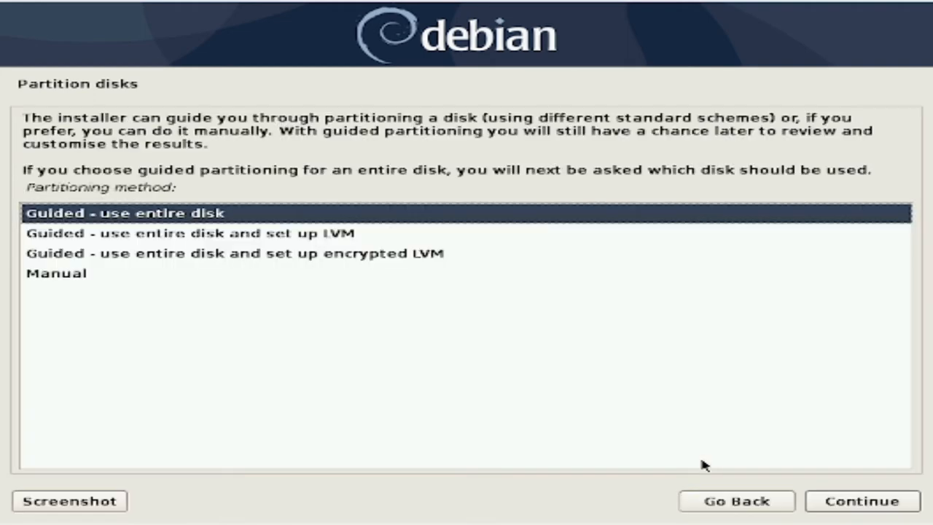
pyautogui.moveTo(713, 472)
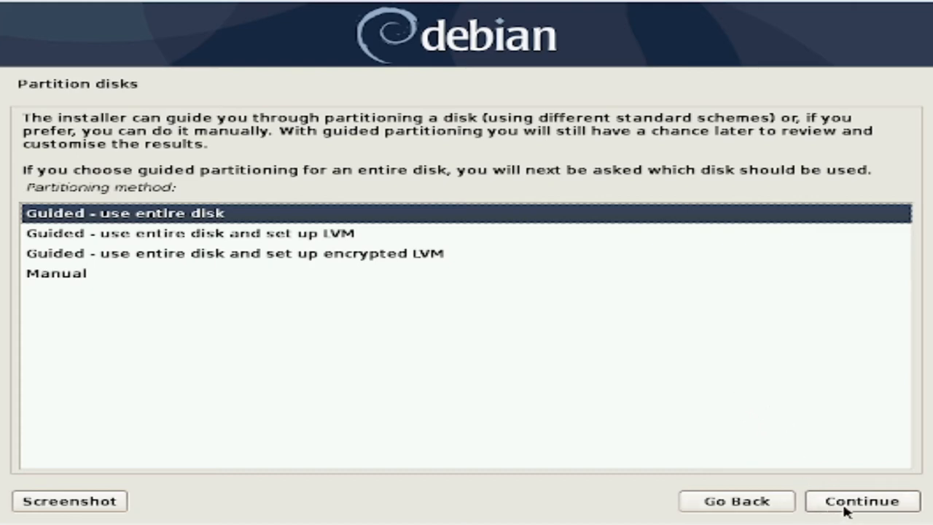
pyautogui.click(863, 501)
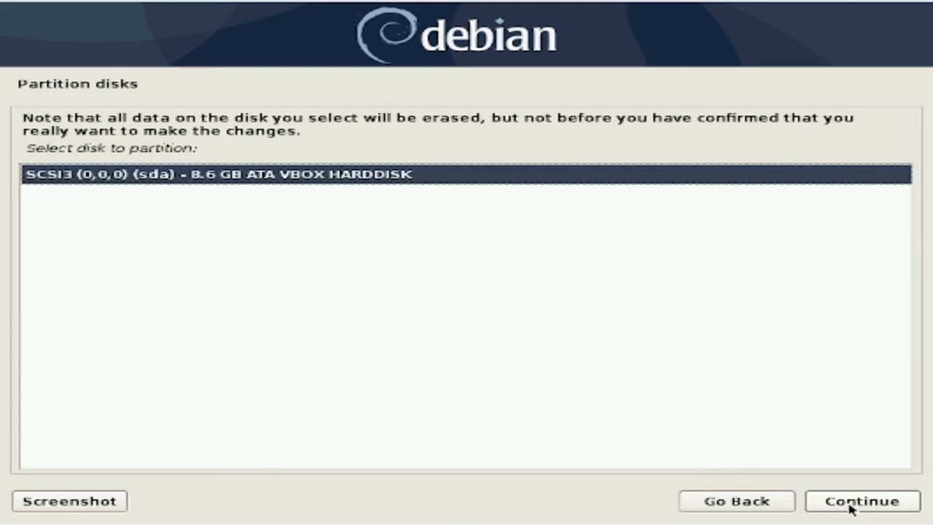
pyautogui.click(861, 500)
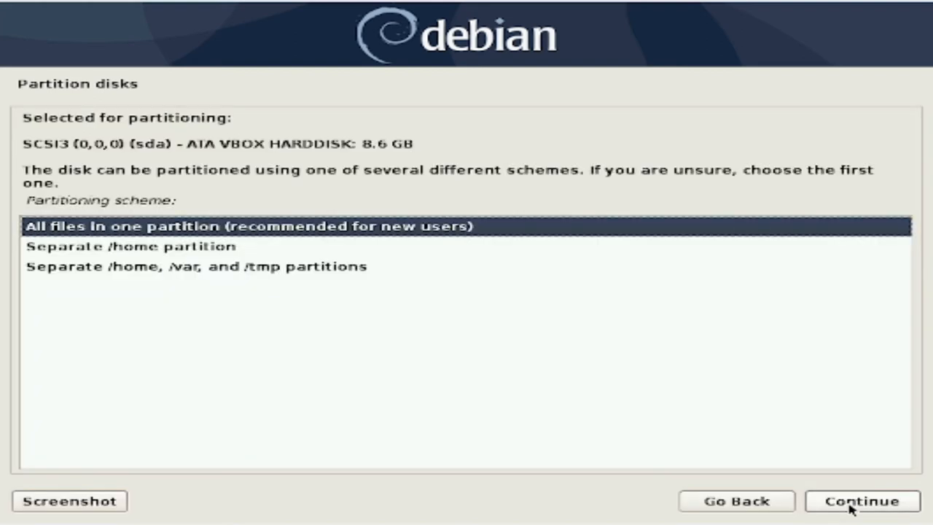
pyautogui.moveTo(346, 253)
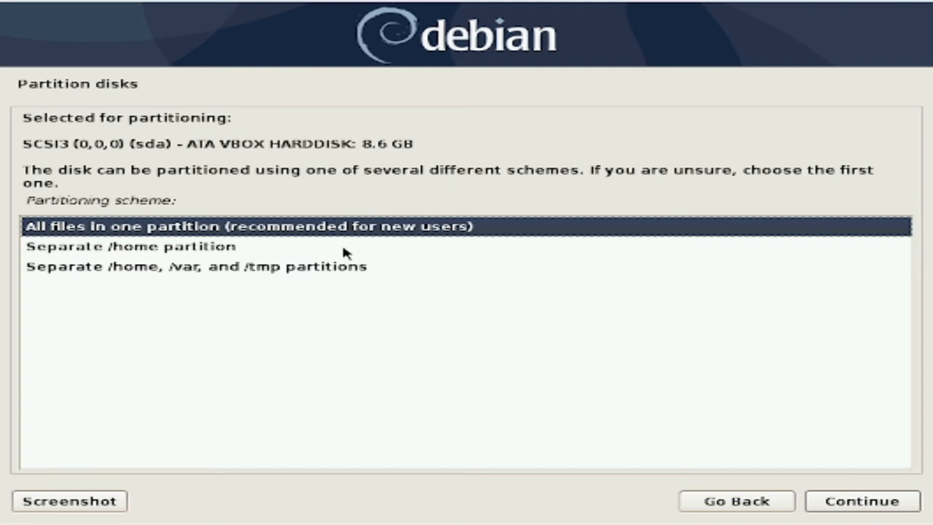
pyautogui.click(197, 266)
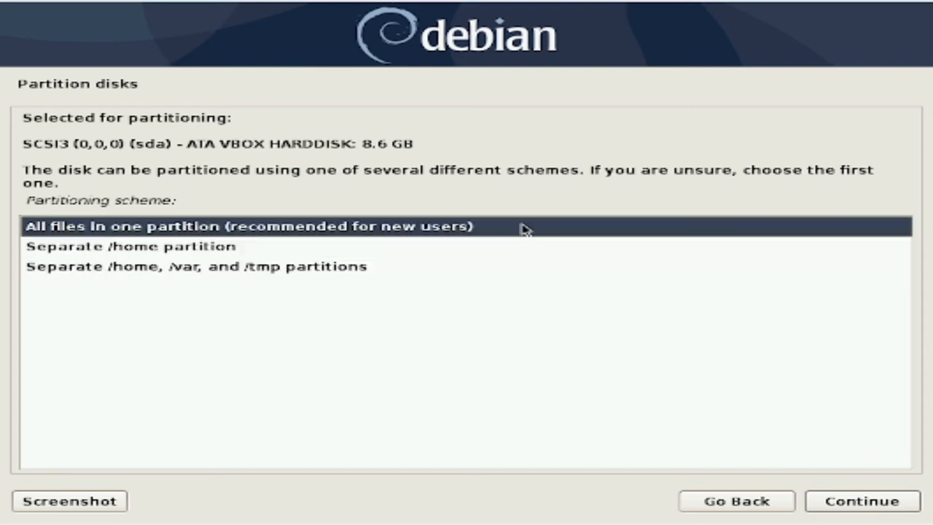
pyautogui.click(861, 501)
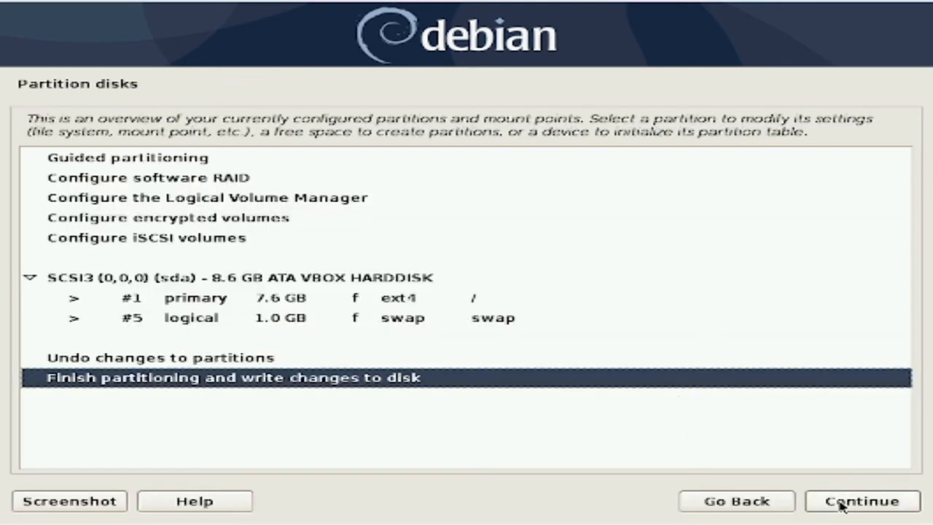
# Write the proposed ext4 root and swap partitions to the disk.
pyautogui.click(862, 500)
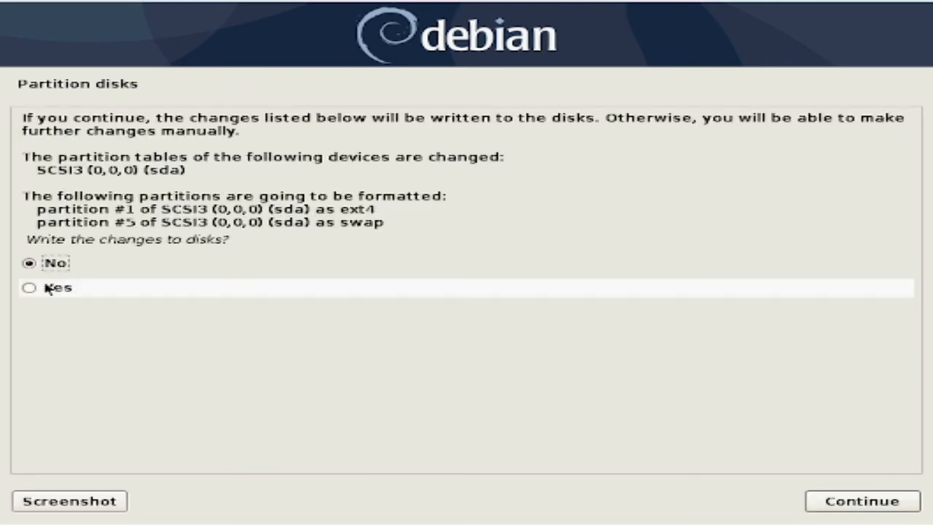
pyautogui.click(29, 287)
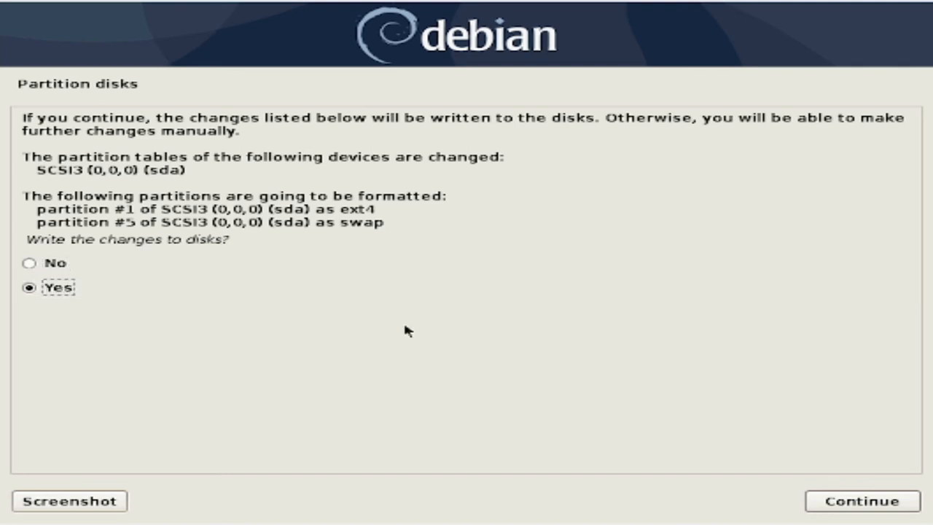
pyautogui.moveTo(863, 500)
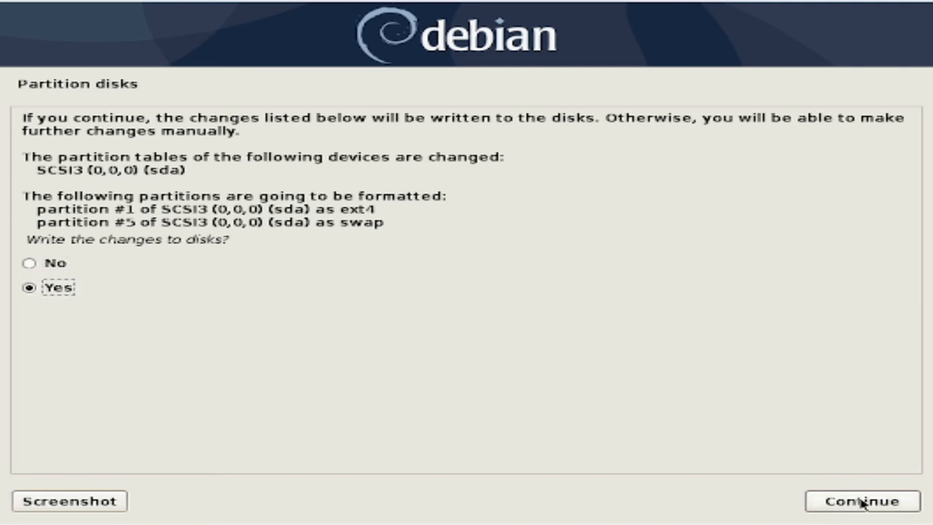
pyautogui.click(862, 501)
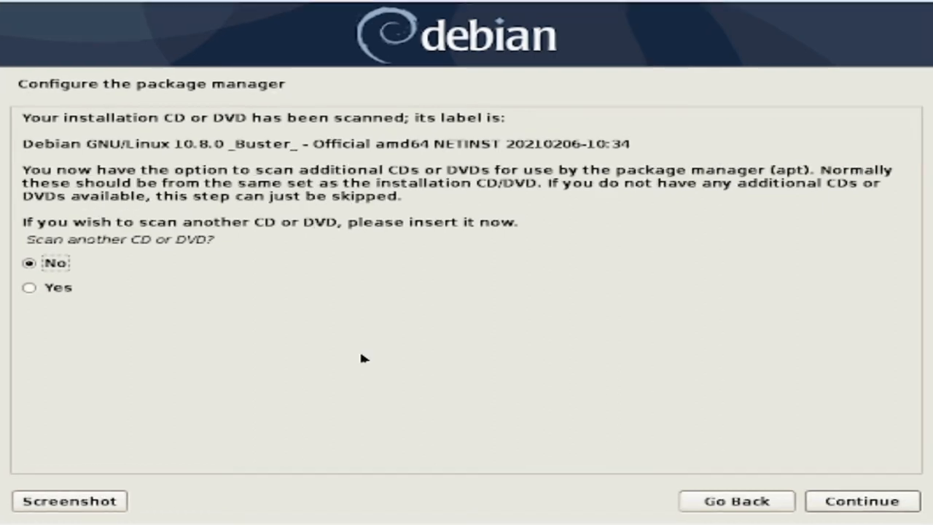
# Use the United States deb.debian.org mirror, skipping extra CD scanning and the HTTP proxy.
pyautogui.click(860, 501)
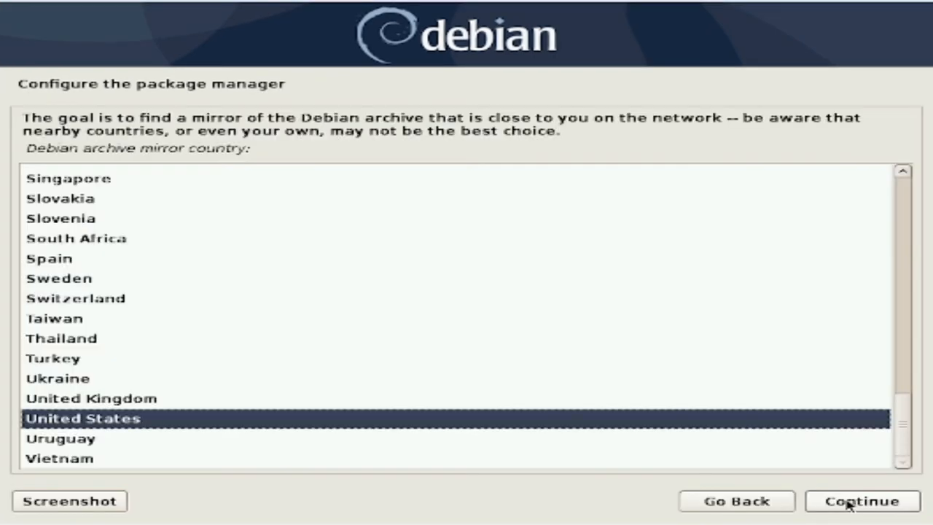
pyautogui.click(862, 501)
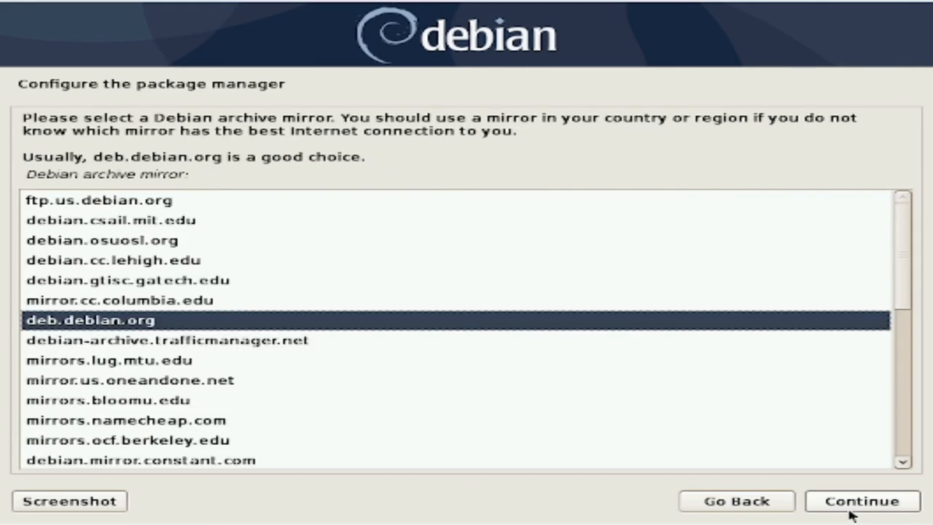
pyautogui.click(862, 500)
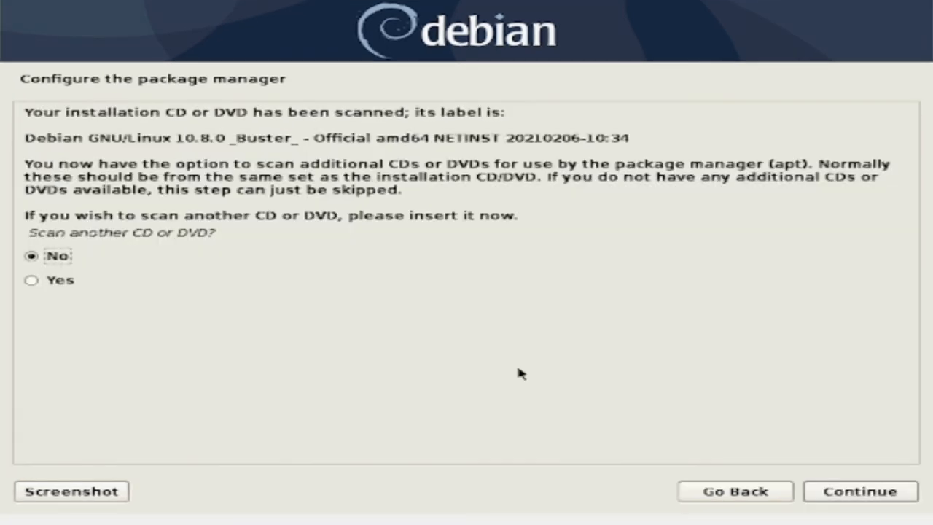
pyautogui.click(859, 490)
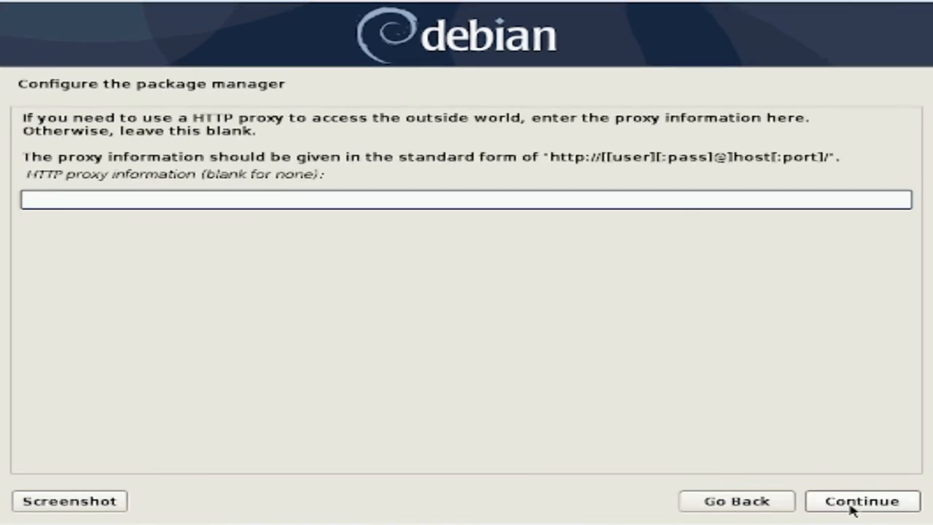
pyautogui.click(861, 501)
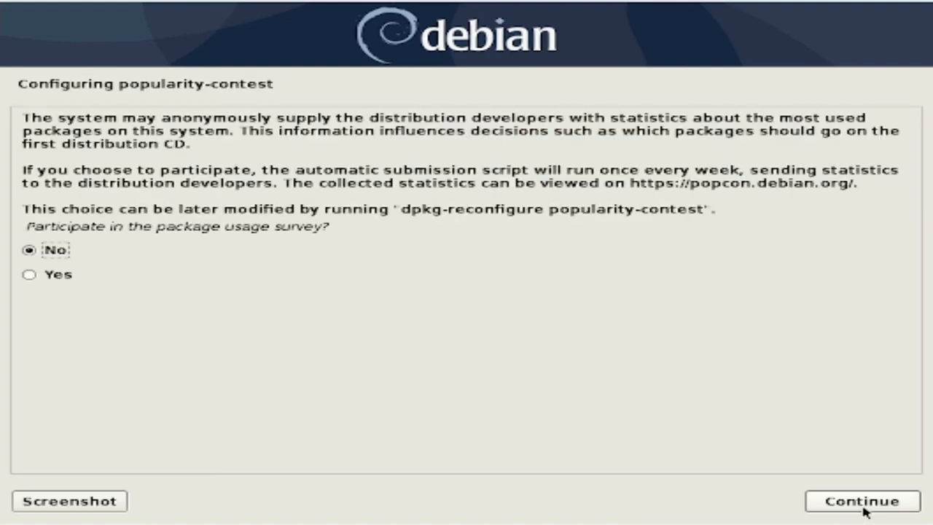
pyautogui.moveTo(619, 401)
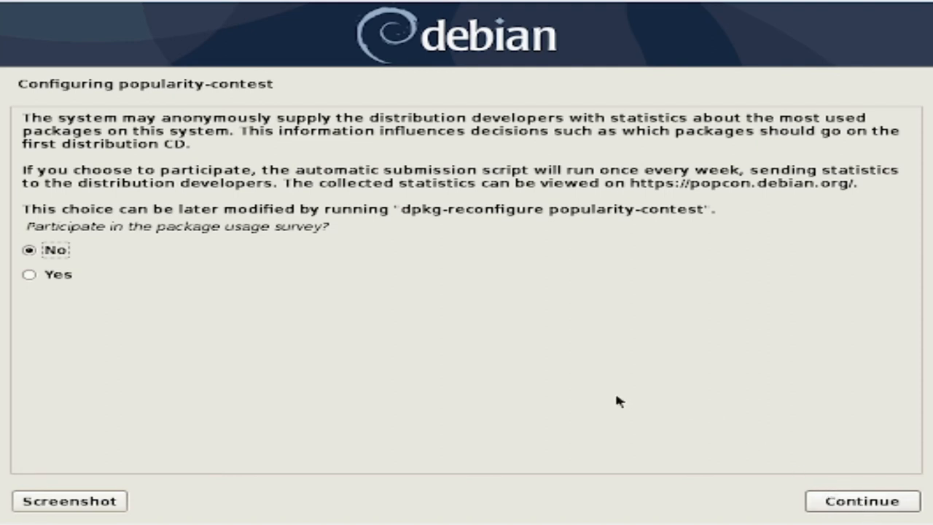
pyautogui.moveTo(110, 283)
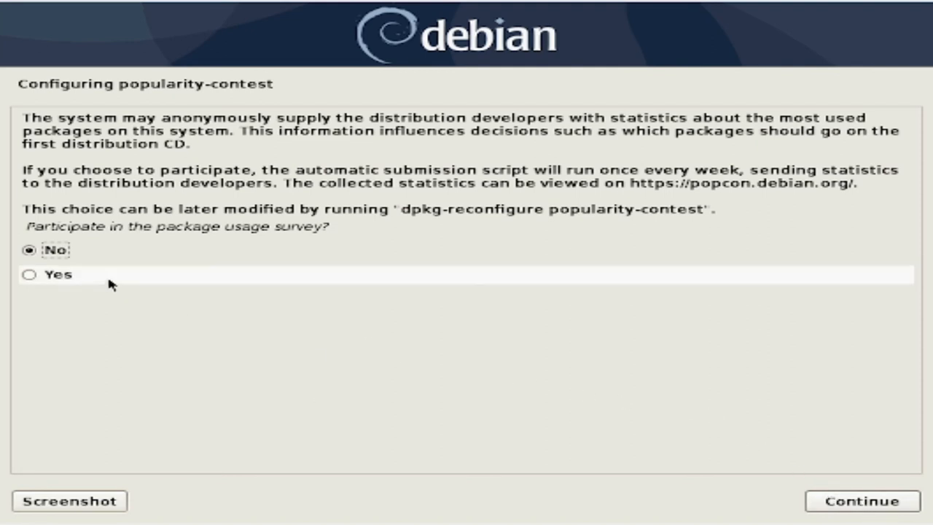
# Answer Yes to the popularity-contest package usage survey.
pyautogui.click(53, 274)
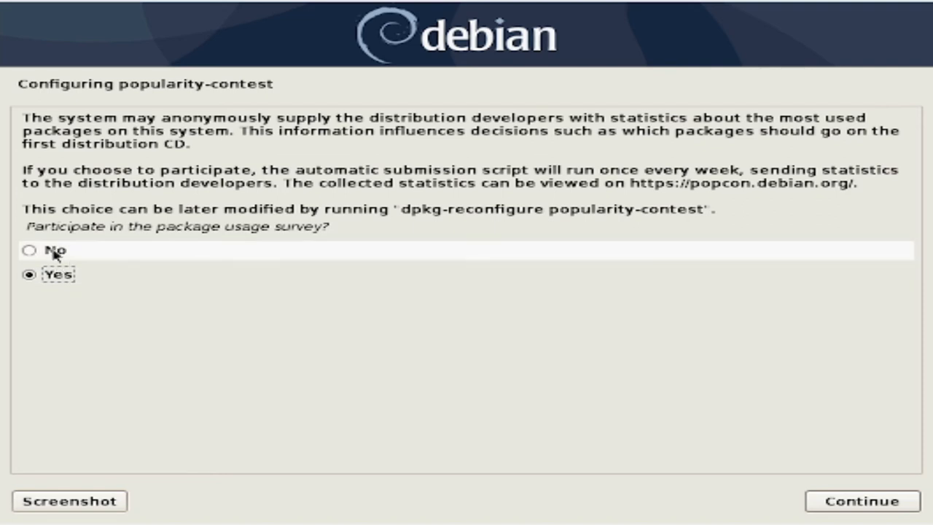
pyautogui.click(32, 250)
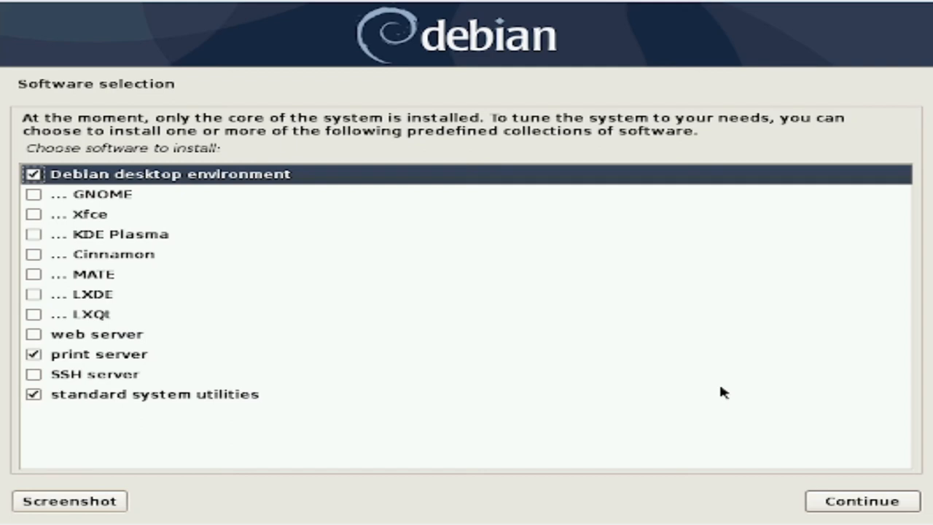
pyautogui.moveTo(173, 309)
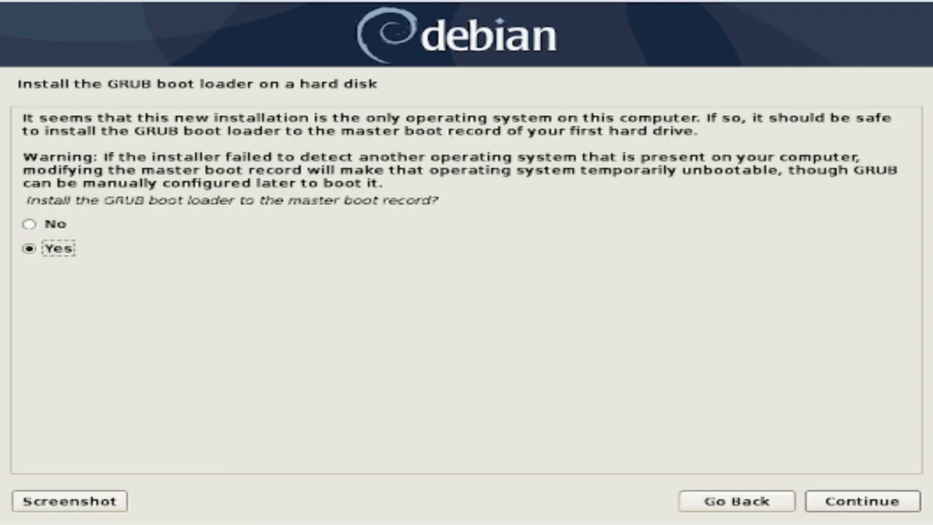
pyautogui.moveTo(429, 271)
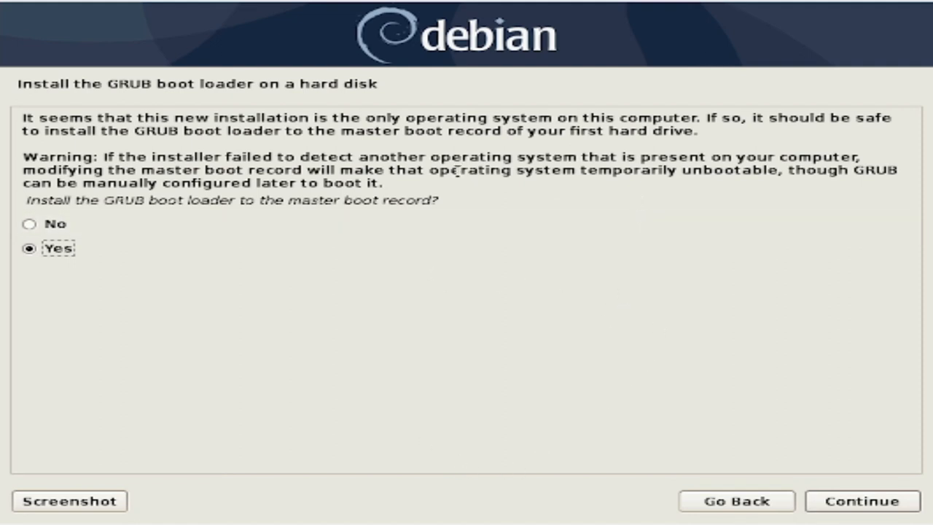
# Install GRUB to the master boot record on /dev/sda.
pyautogui.click(29, 224)
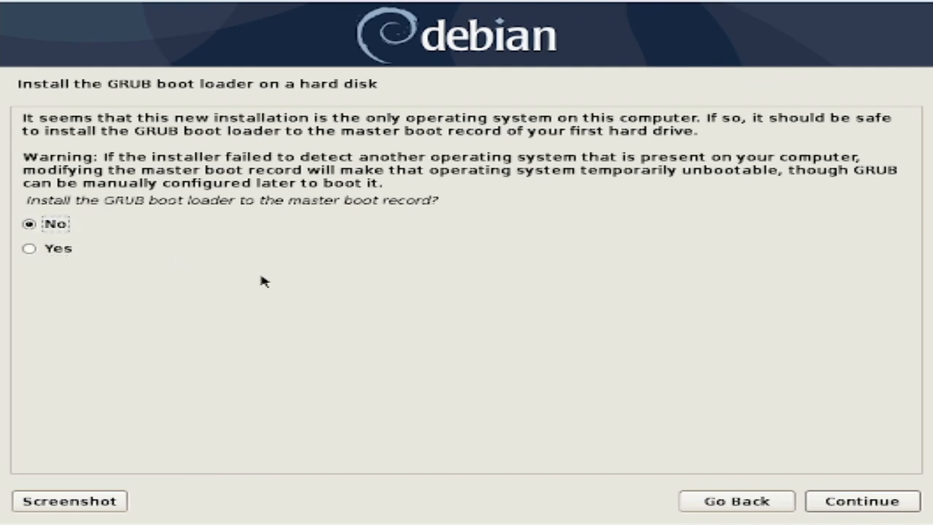
pyautogui.click(29, 248)
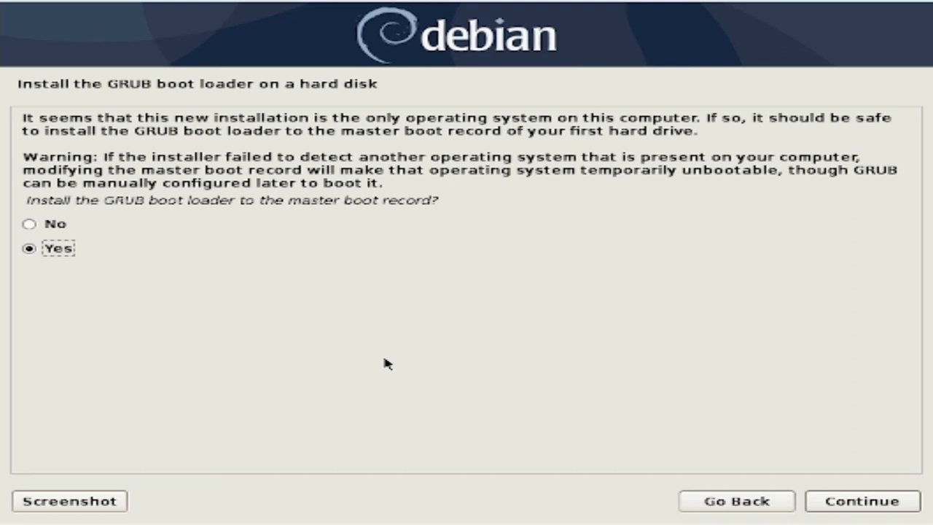
pyautogui.moveTo(526, 398)
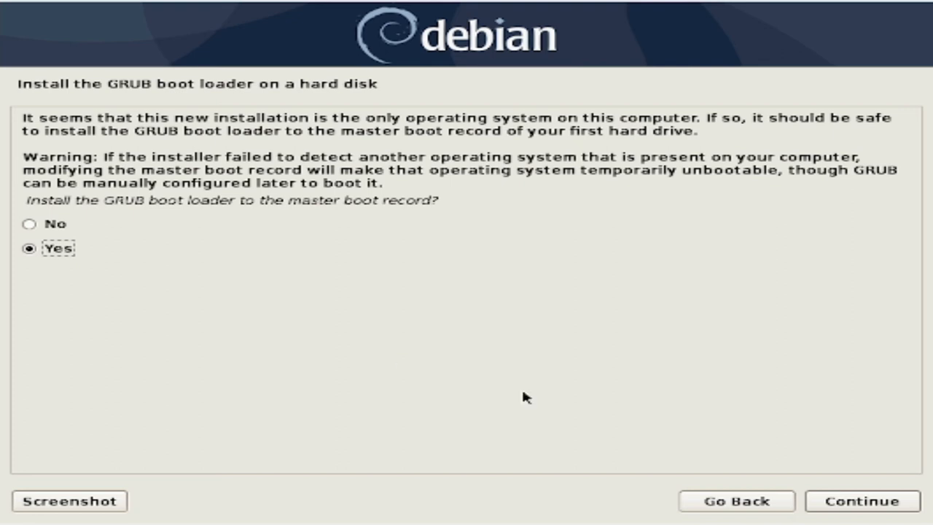
pyautogui.click(861, 501)
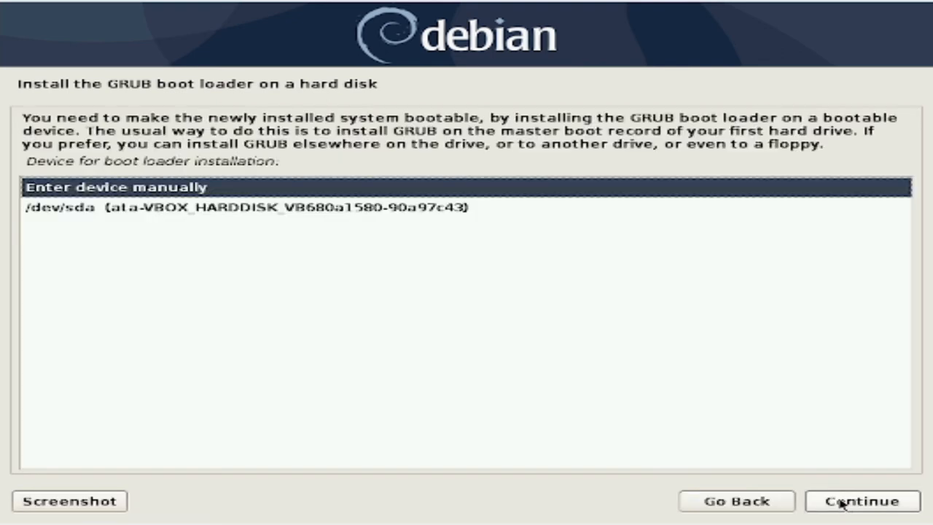
pyautogui.moveTo(344, 225)
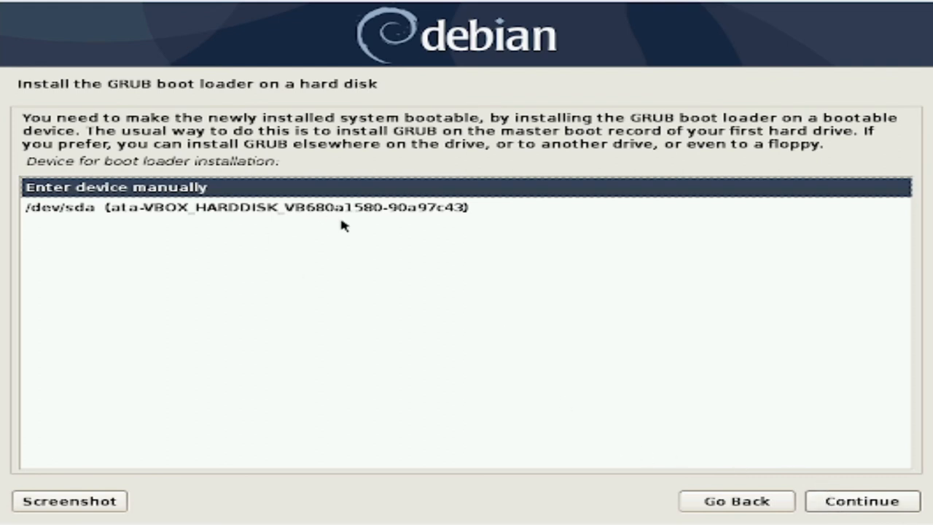
pyautogui.moveTo(353, 212)
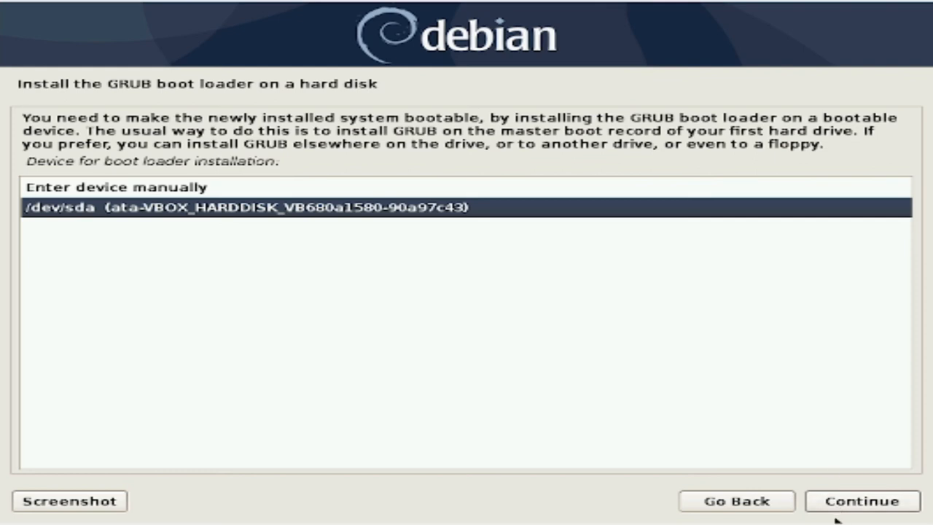
pyautogui.click(861, 501)
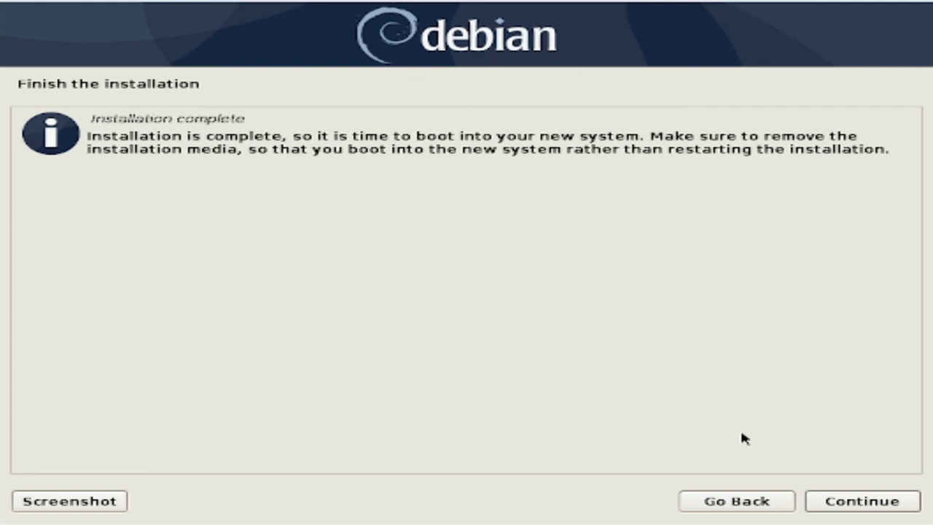
pyautogui.moveTo(748, 477)
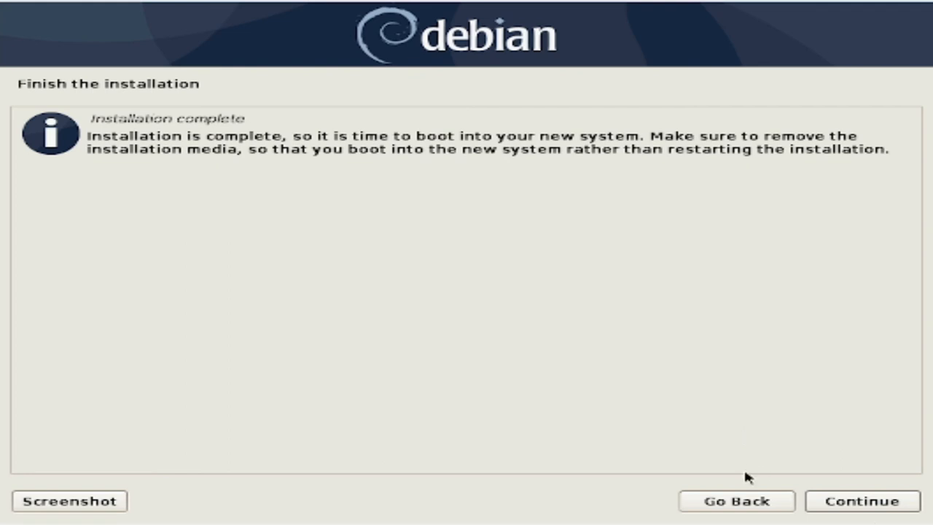
# Confirm the Installation complete screen to reboot into the new Debian 10 system.
pyautogui.click(862, 501)
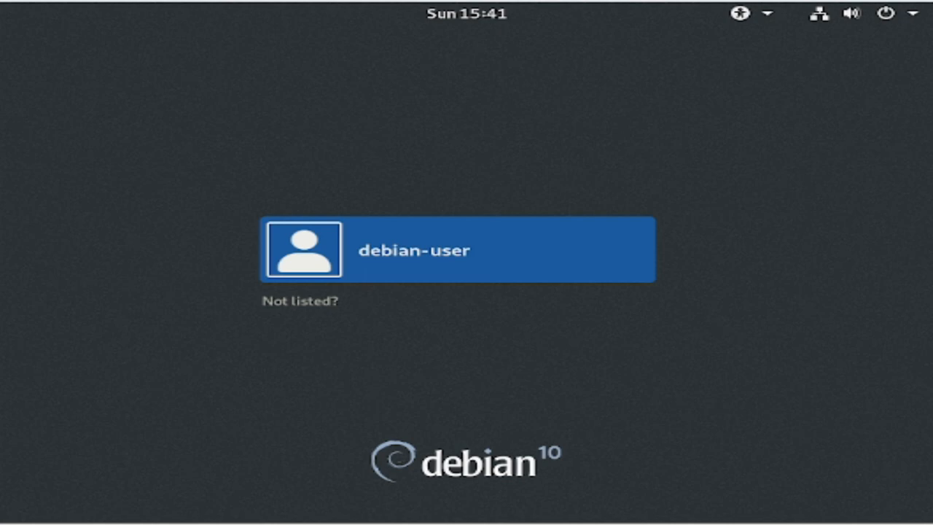
pyautogui.click(458, 249)
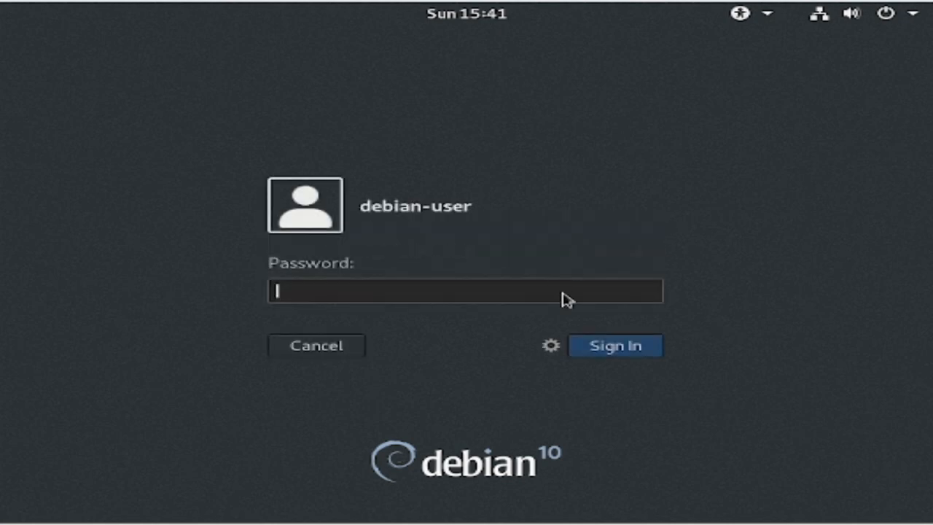
pyautogui.write('password')
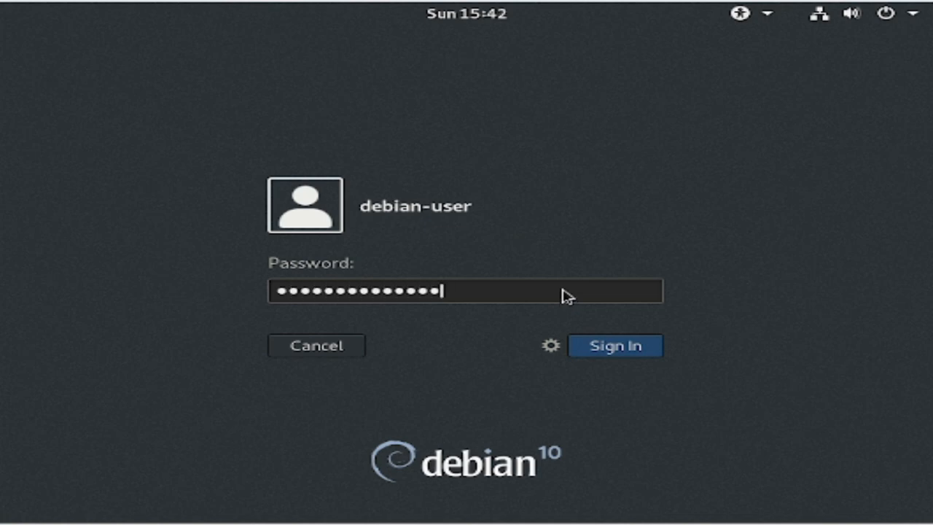
pyautogui.click(615, 345)
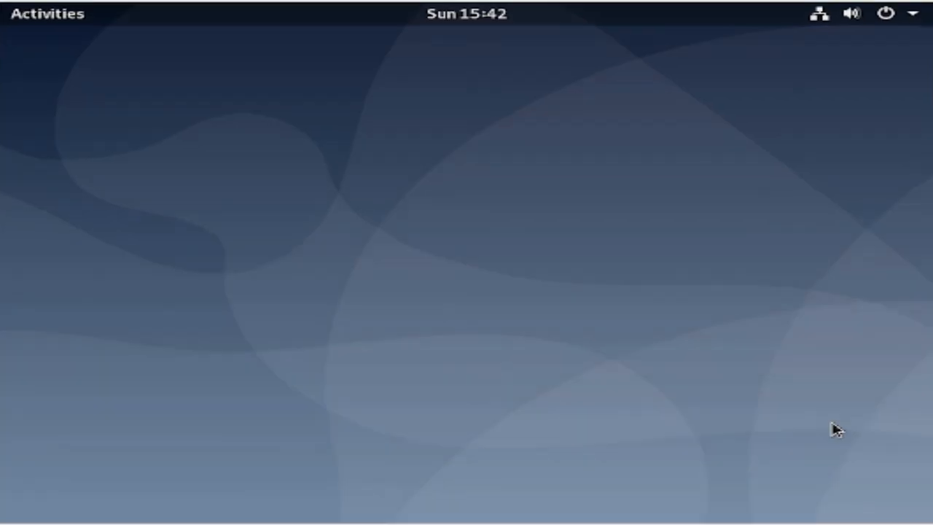
# Launch Firefox ESR from the GNOME Activities dash.
pyautogui.click(47, 13)
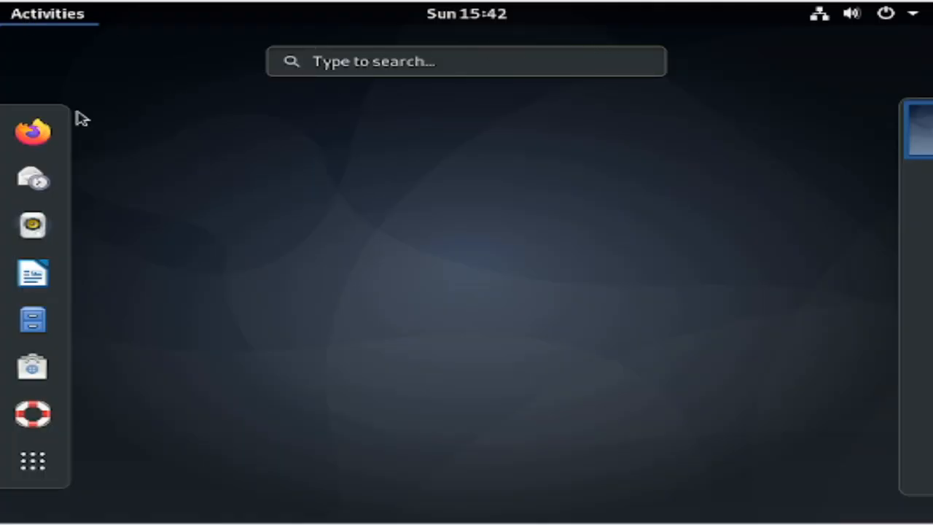
pyautogui.click(32, 132)
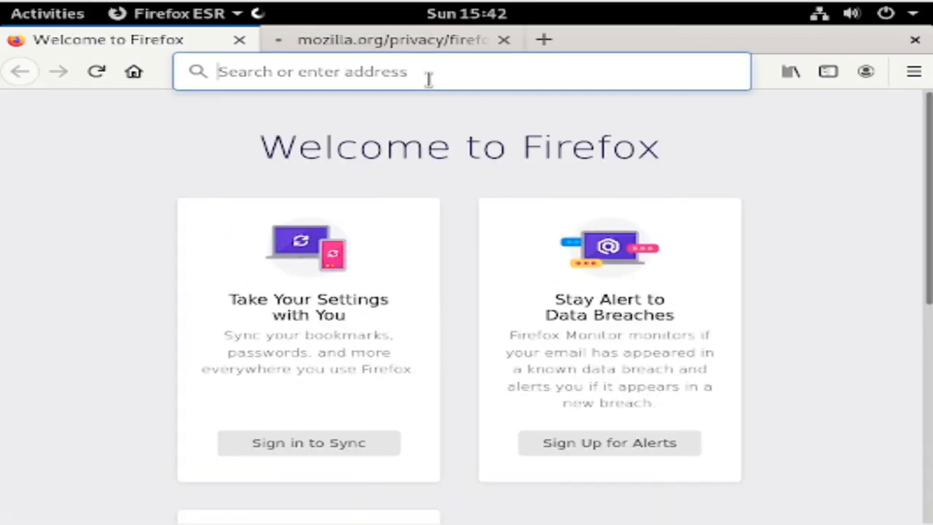
# Search the web for 'Debian Works', then open and scroll the About Debian page.
pyautogui.write('Deeeeeeeeeeeeeeeeeeeechian Wo')
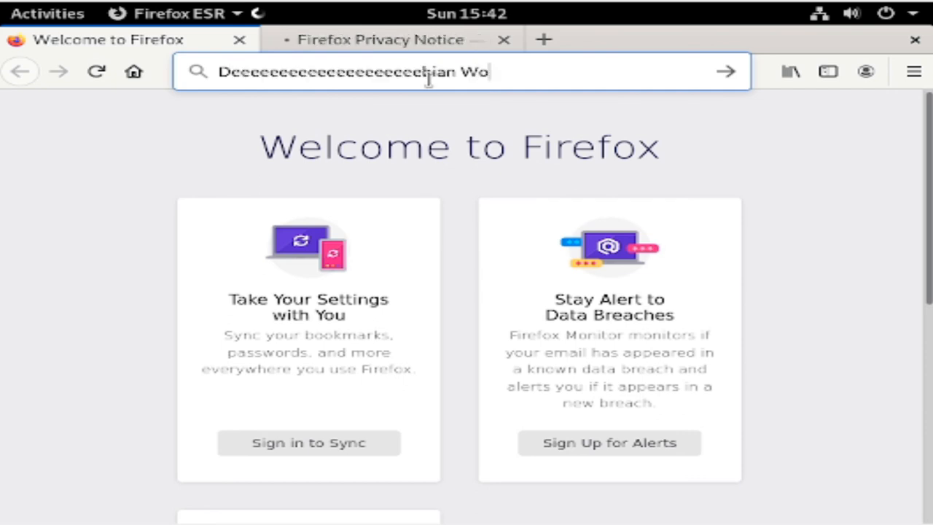
pyautogui.write('r')
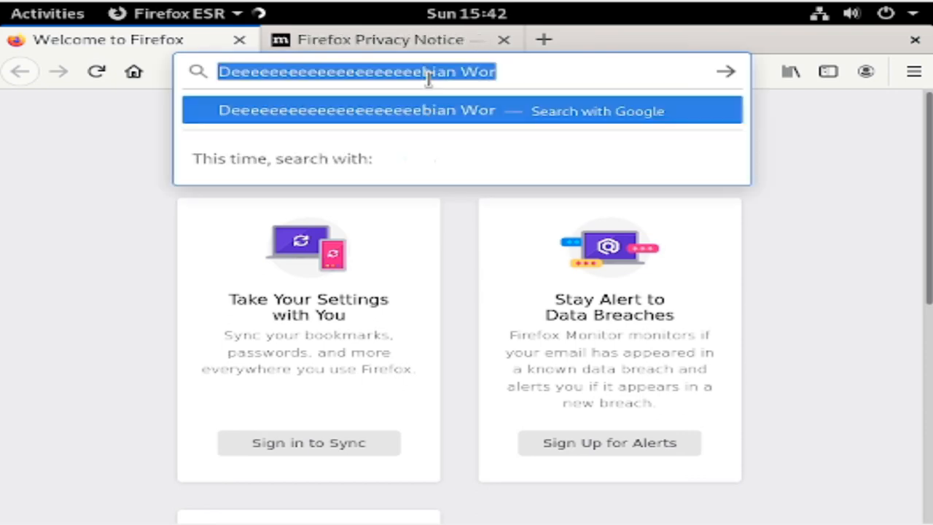
pyautogui.write('Debian Wor')
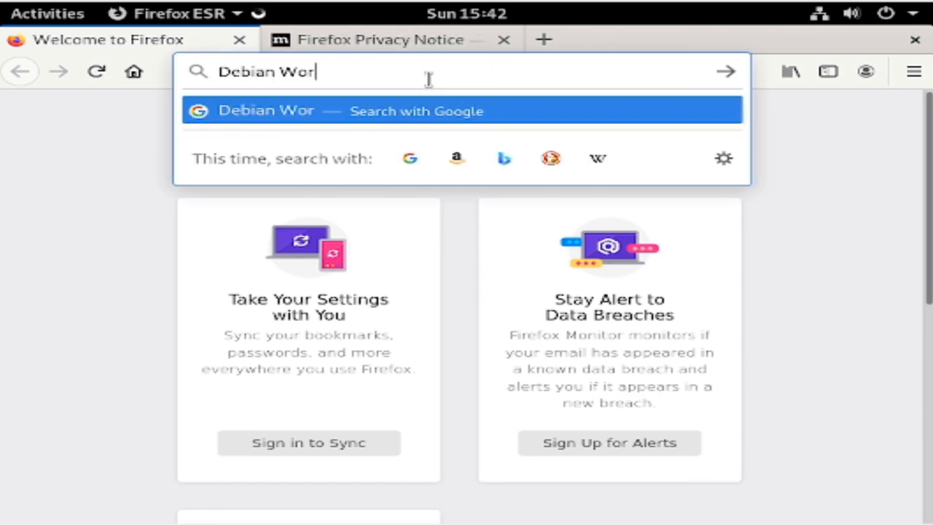
pyautogui.write('ks')
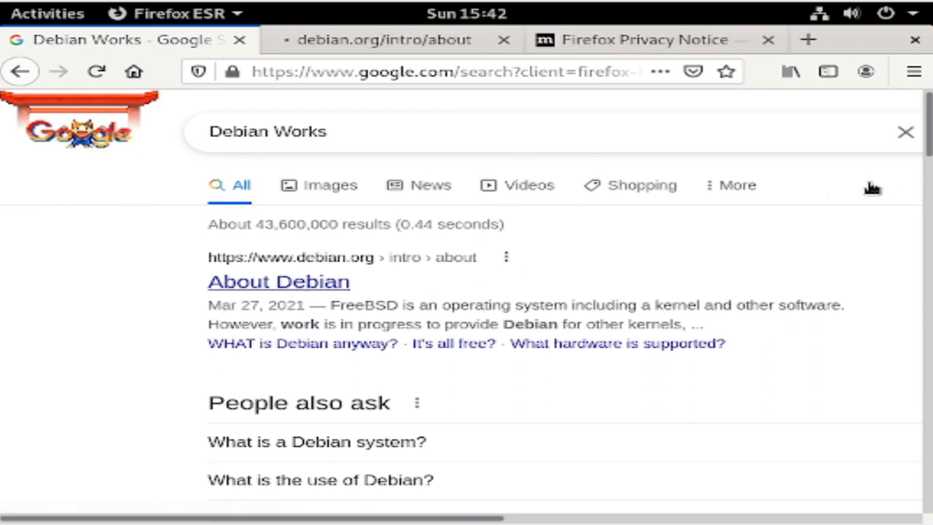
pyautogui.click(279, 282)
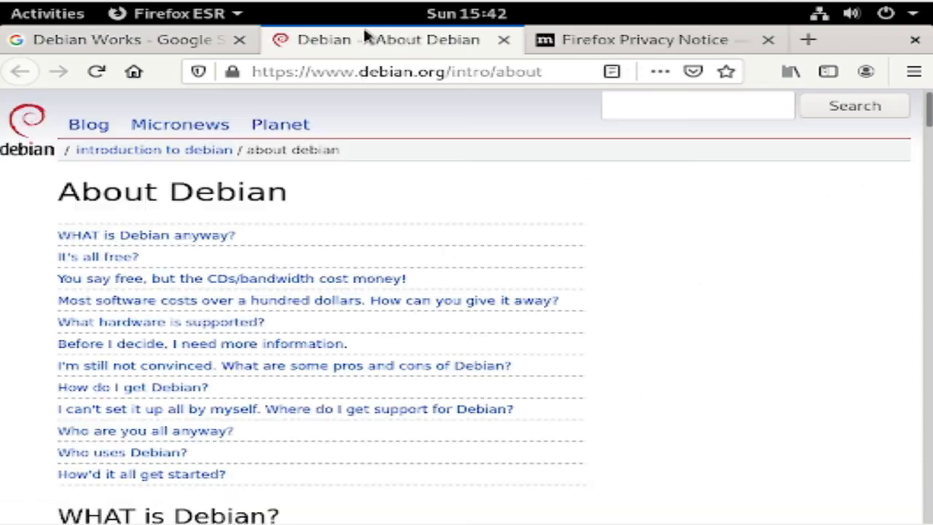
pyautogui.scroll(-3)
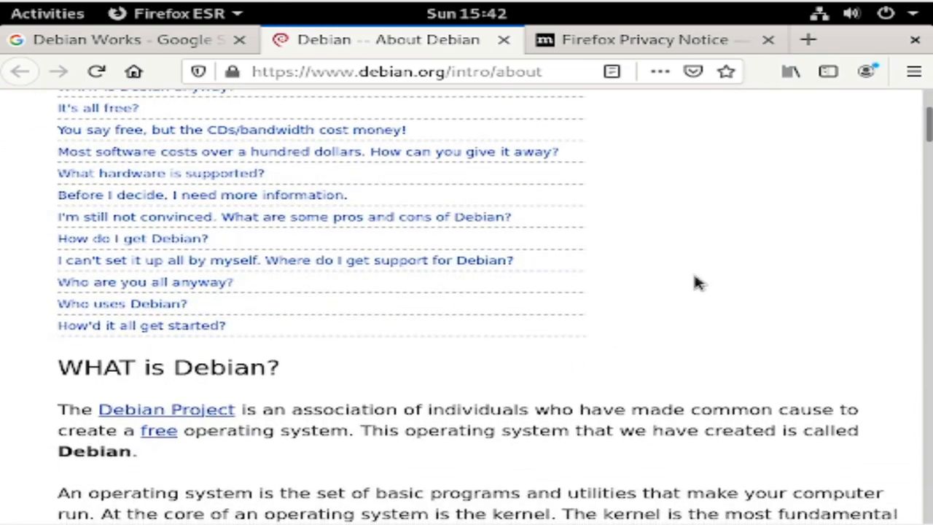